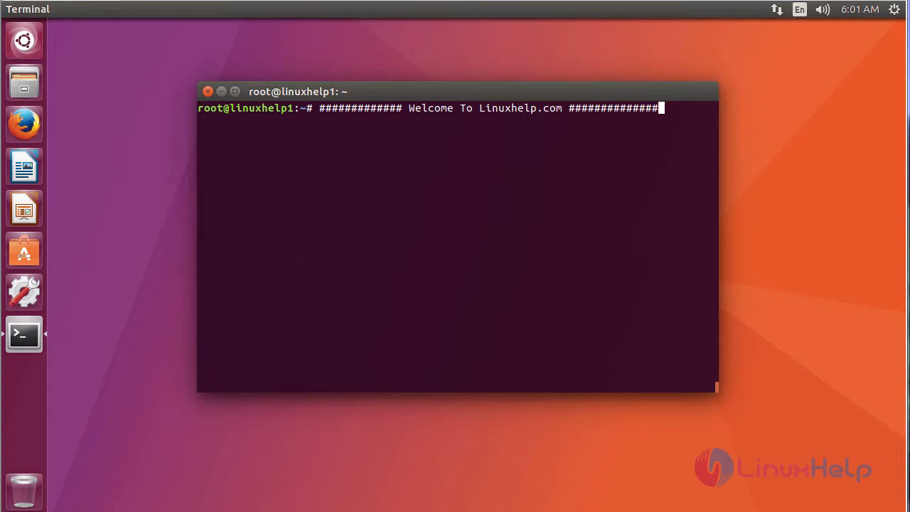
{"action": "mouse_move", "coordinate": [586, 341]}
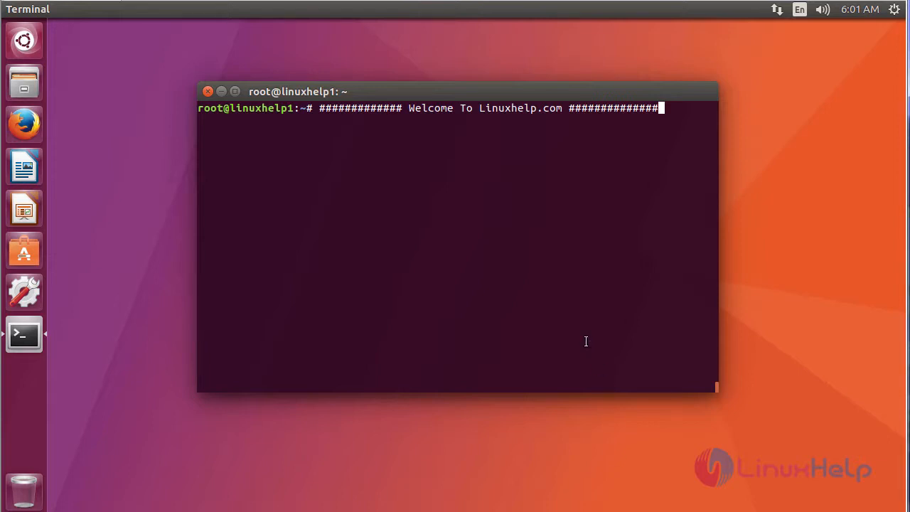
- Add the Midori PPA with apt-add-repository ppa:midori/ppa and confirm it
{"action": "type", "text": "apt-add-repository ppa:midori/ppa"}
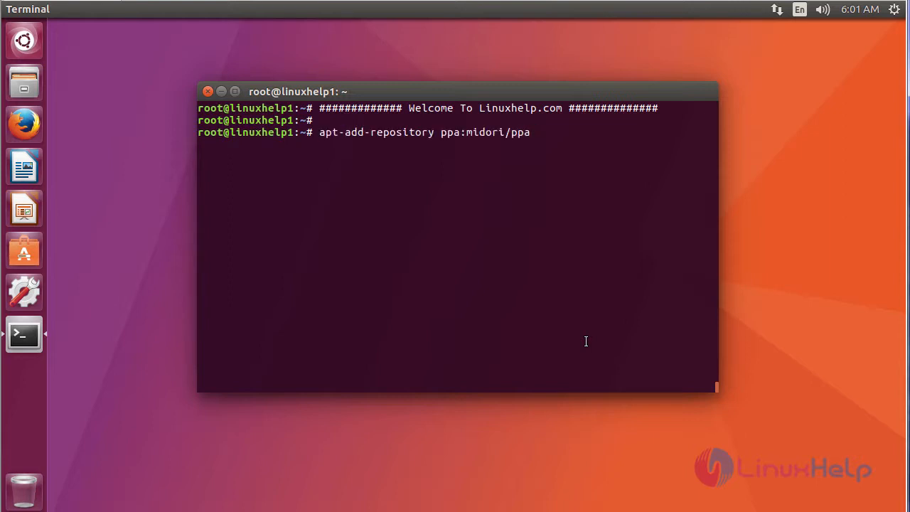
{"action": "key", "text": "Return"}
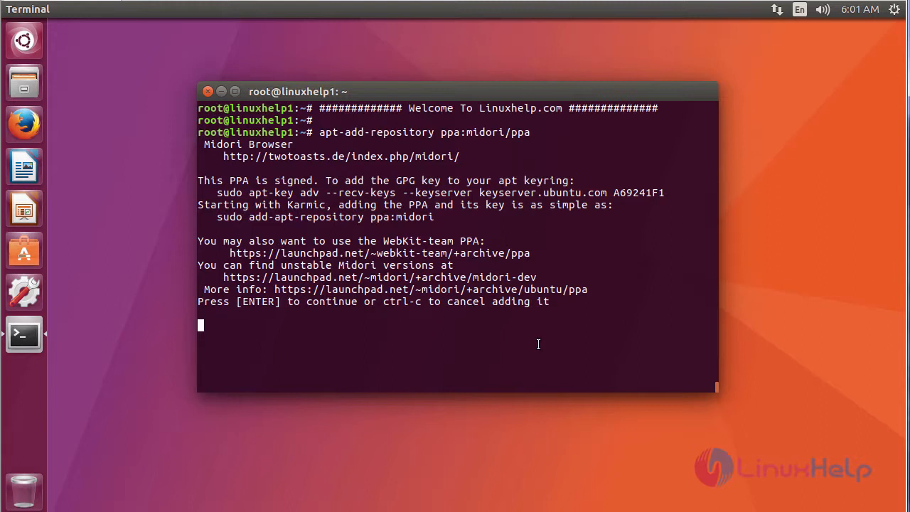
{"action": "key", "text": "Return"}
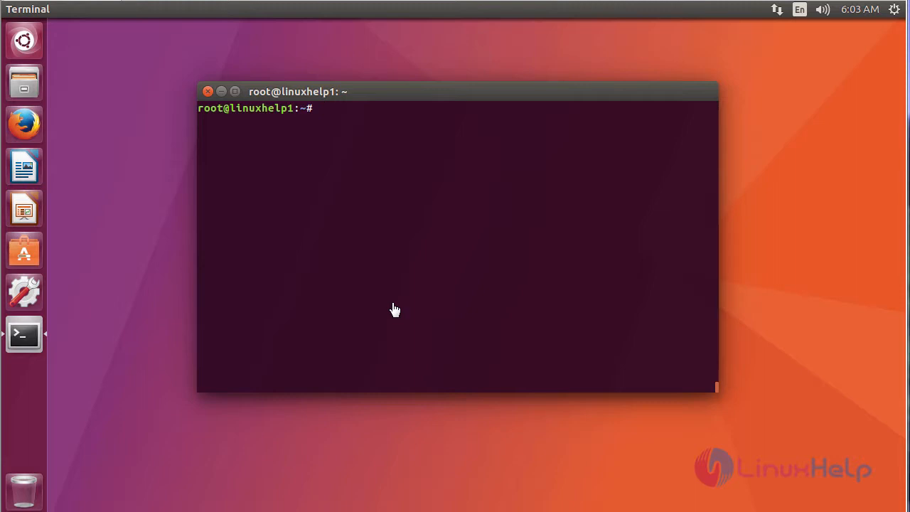
- Install the midori package with apt-get install, answering y to continue
{"action": "type", "text": "apt-get install midor"}
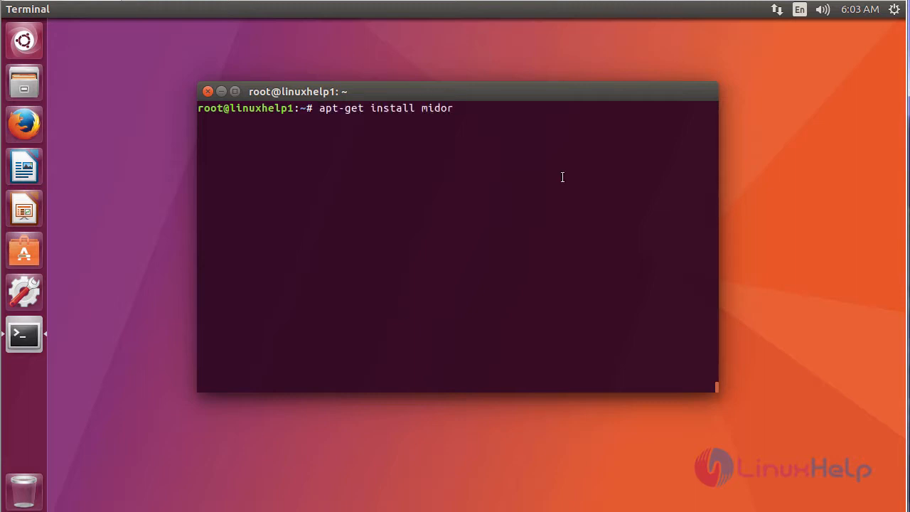
{"action": "key", "text": "Return"}
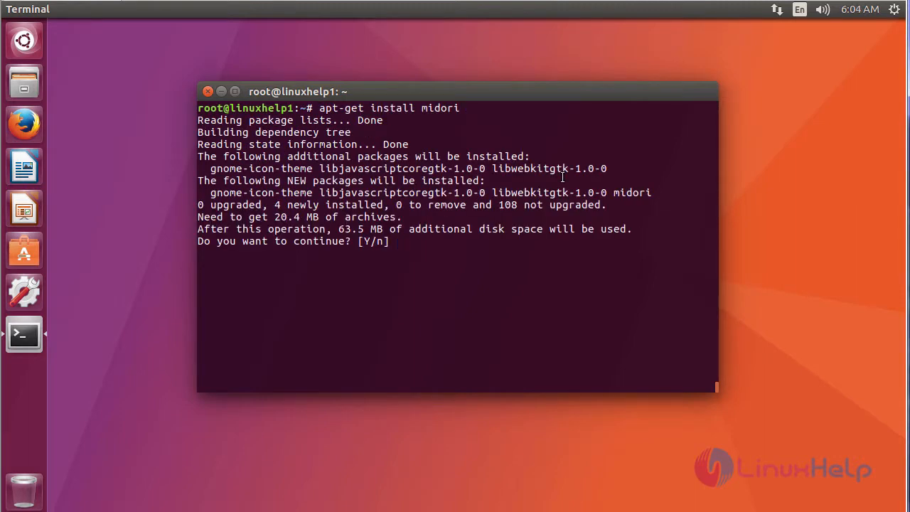
{"action": "type", "text": "y"}
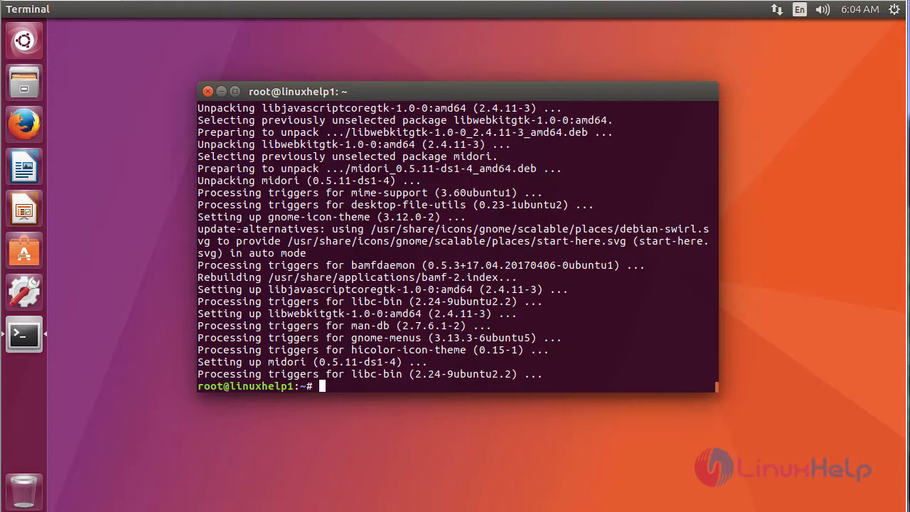
{"action": "mouse_move", "coordinate": [60, 188]}
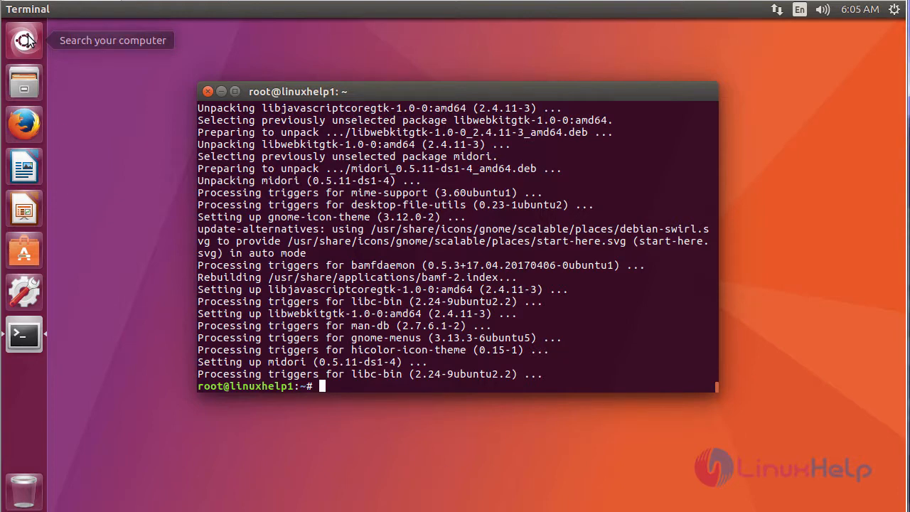
- Search the Dash for midori and launch the Midori browser from its icon
{"action": "left_click", "coordinate": [23, 40]}
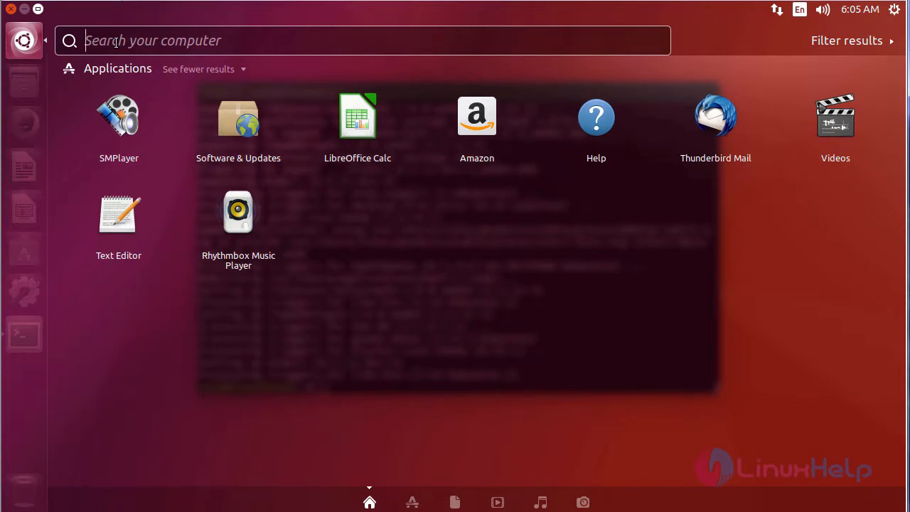
{"action": "type", "text": "midari"}
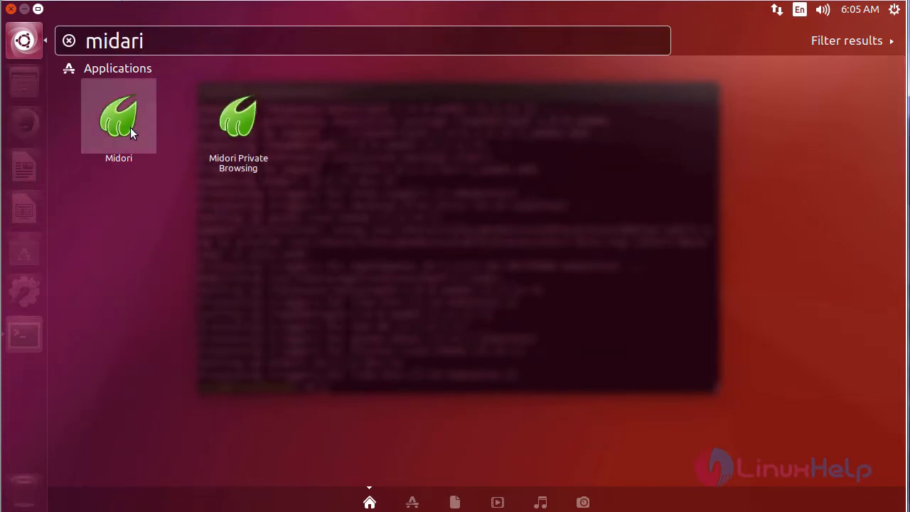
{"action": "mouse_move", "coordinate": [249, 135]}
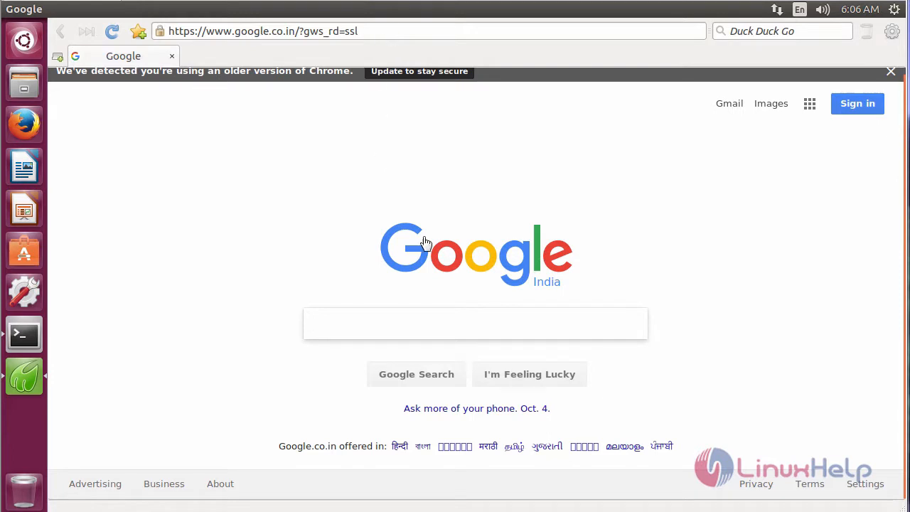
{"action": "left_click", "coordinate": [22, 334]}
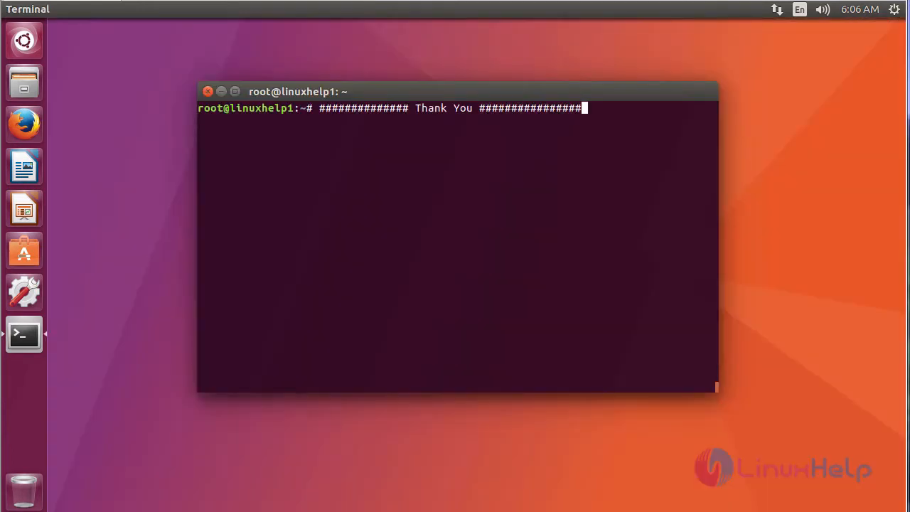